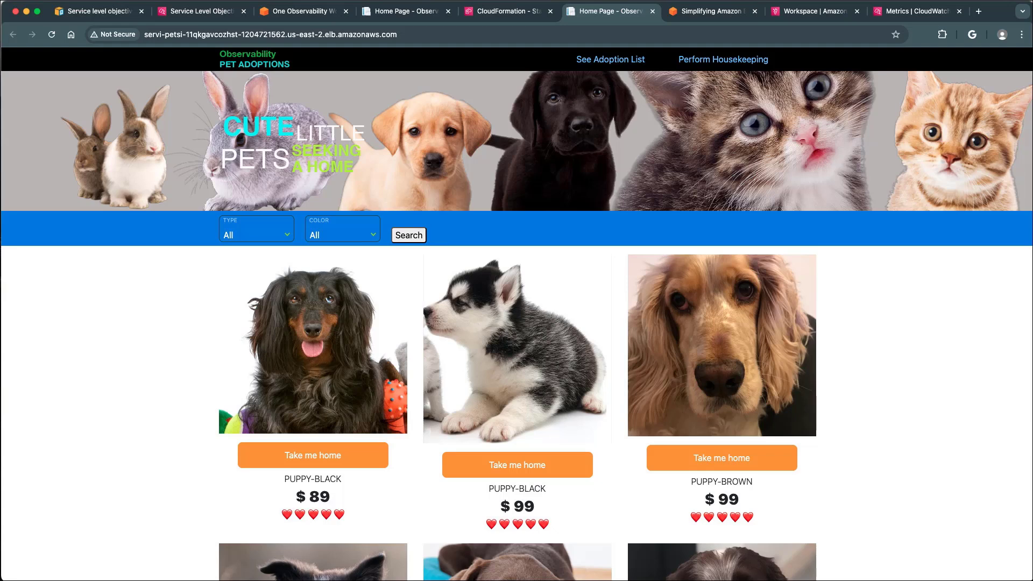
mouse_move(609, 157)
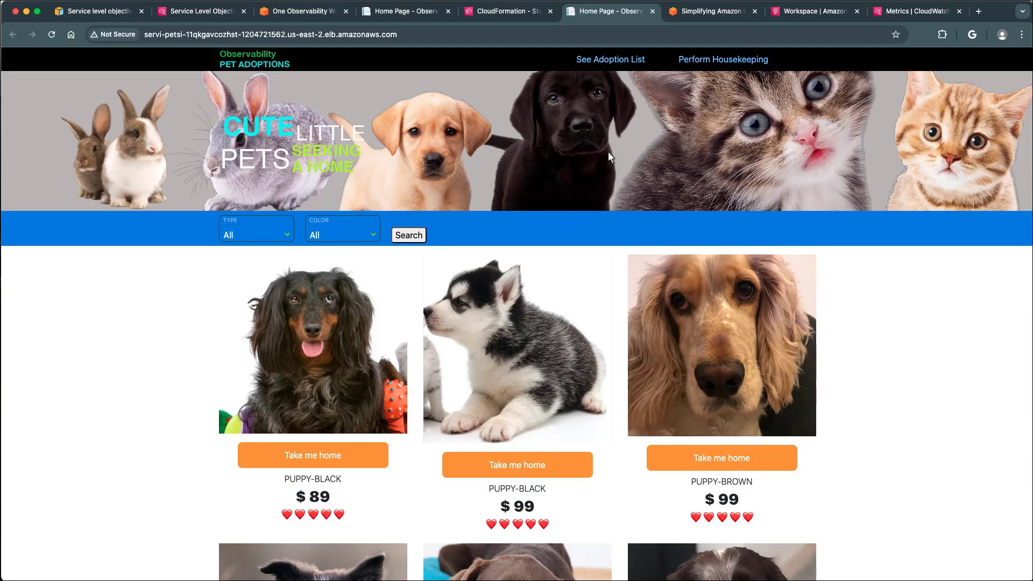
Review the ECS blog, adoption tasks, PetSite Prometheus metrics by cluster/namespace/app, and the One Observability dashboard.
click(712, 11)
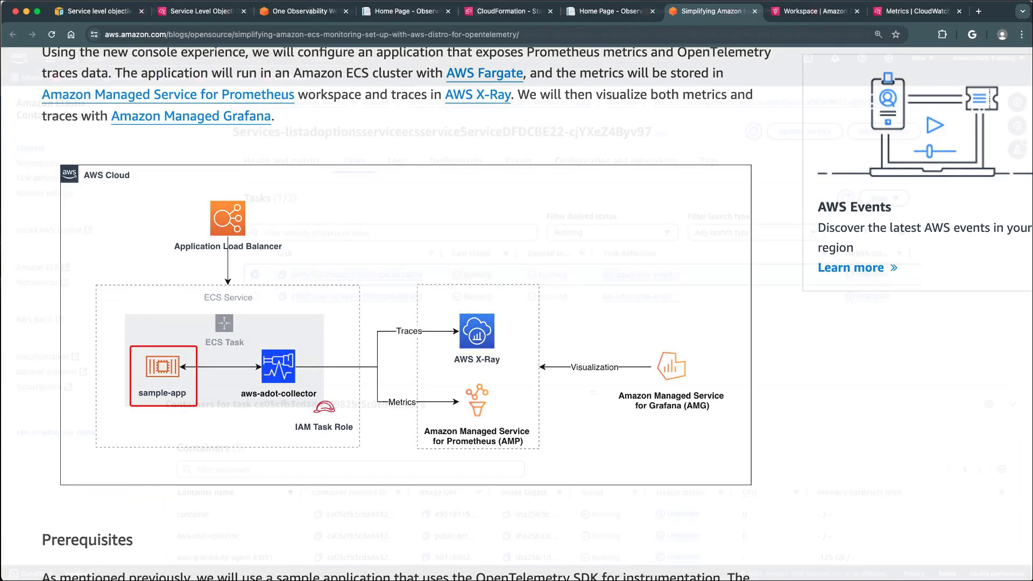
click(686, 11)
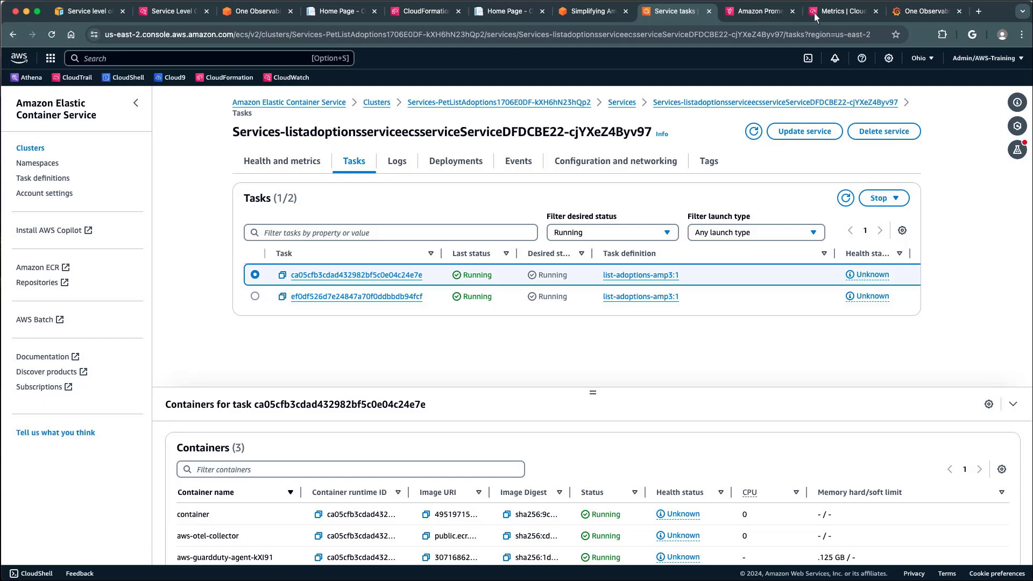
click(844, 10)
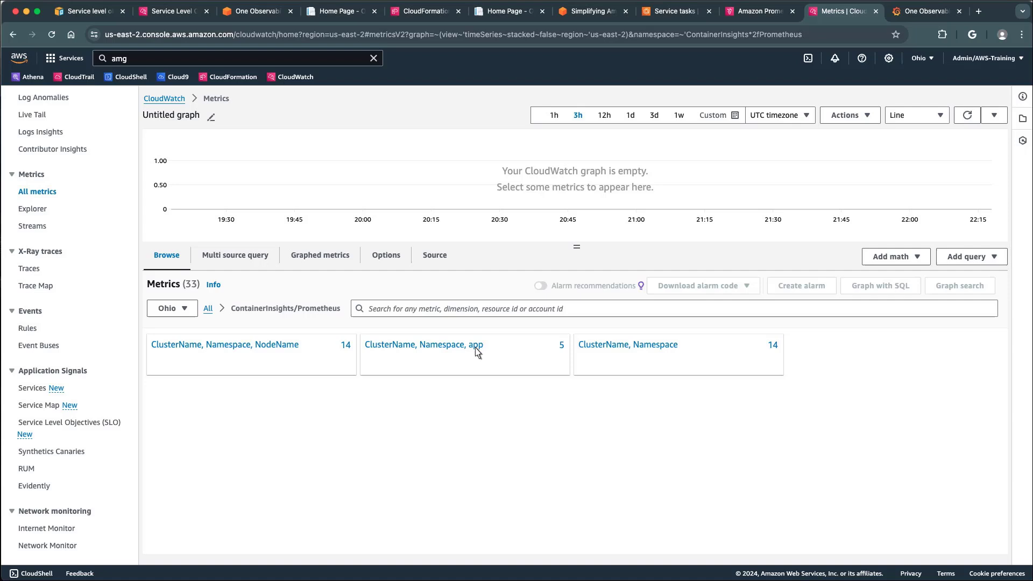
click(424, 344)
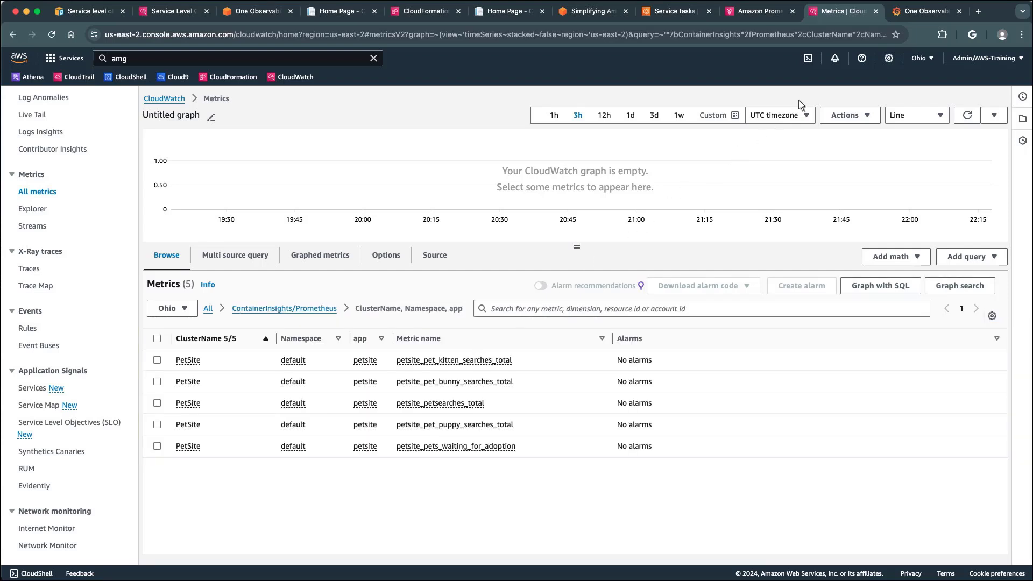
click(924, 10)
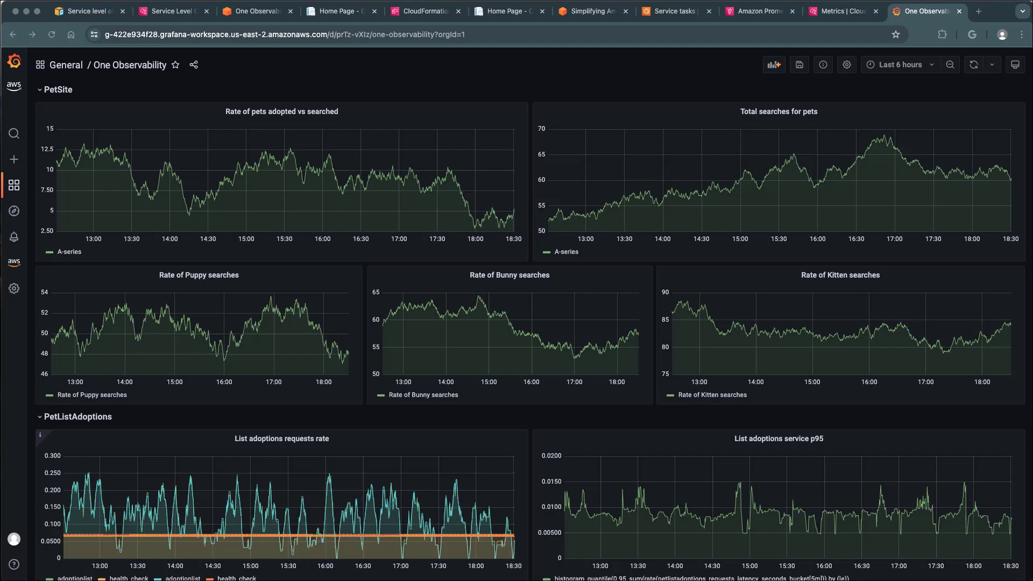
Begin a new SLO named Sample-Adoptable-Pets with CloudWatch Metric as its SLI type.
click(850, 11)
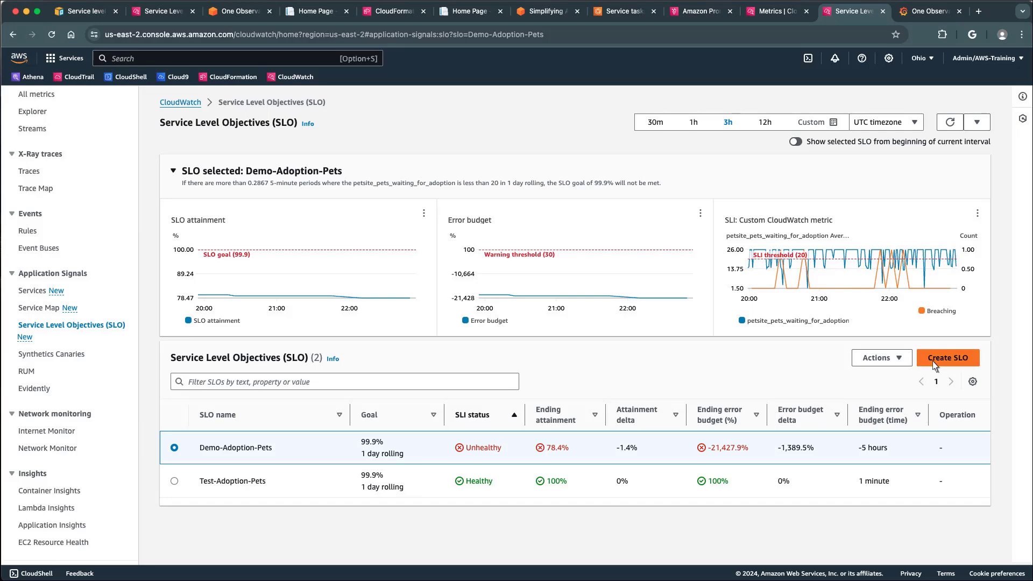
click(948, 357)
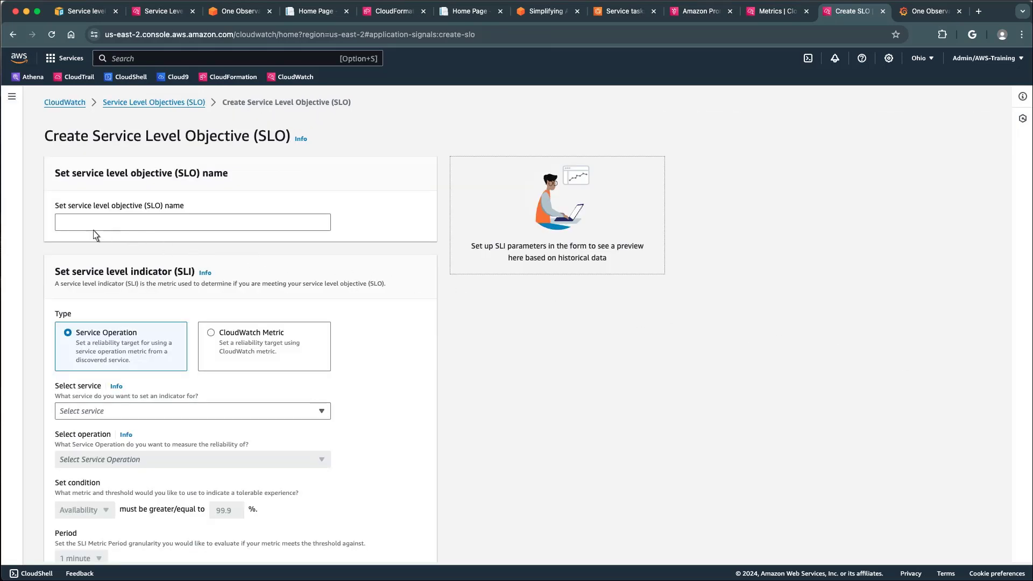
text(Sample-Adoptable-Pets)
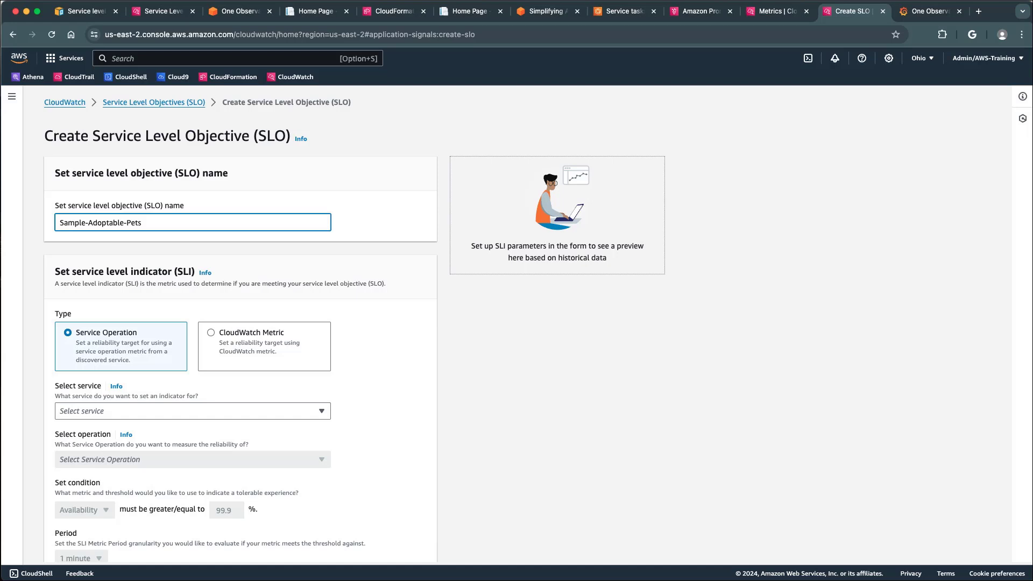
mouse_move(161, 301)
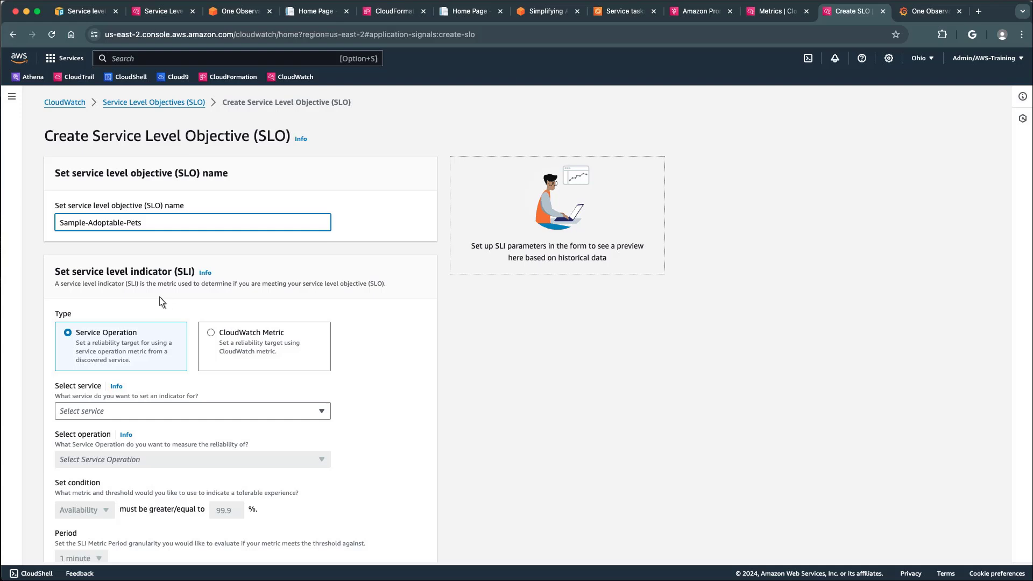
click(207, 333)
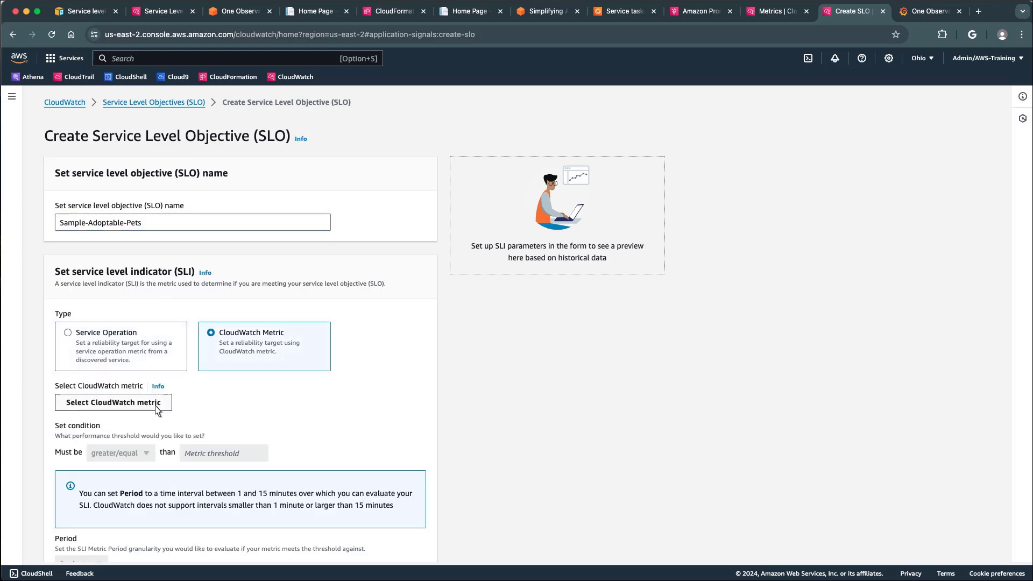
Pick petsite_pets_waiting_for_adoption from ContainerInsights/Prometheus as the indicator with threshold 20.
click(112, 402)
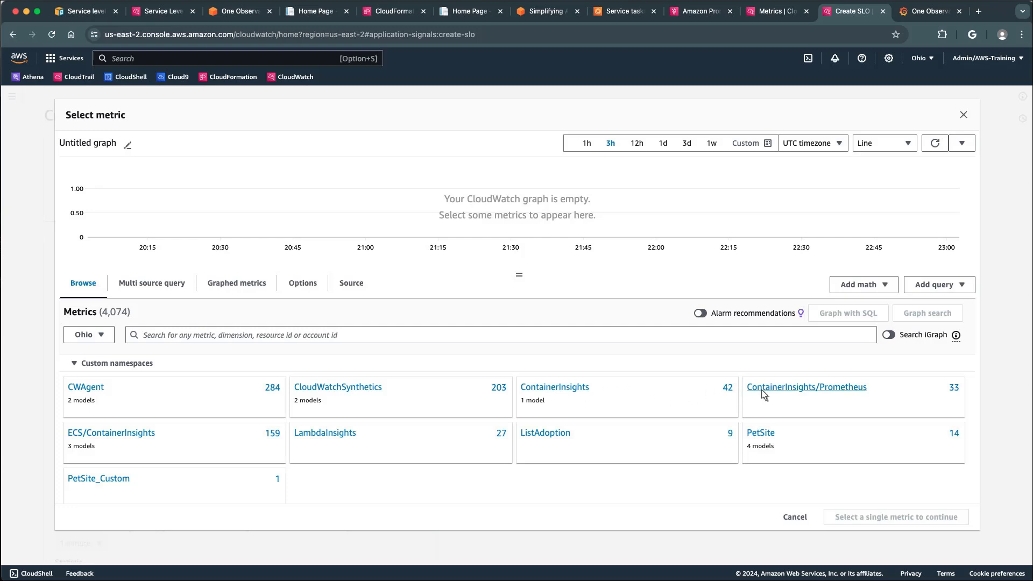
click(807, 387)
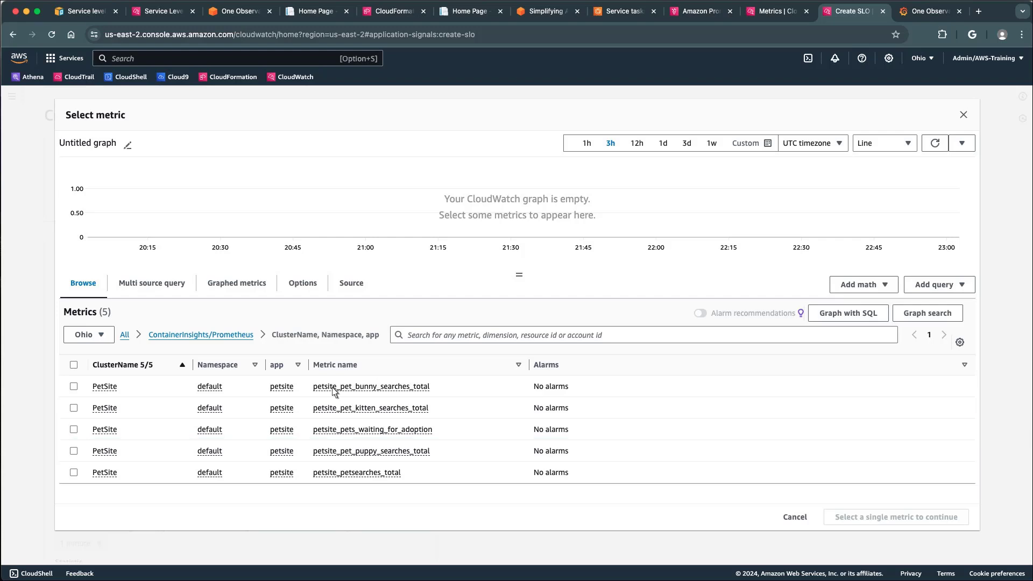
click(73, 430)
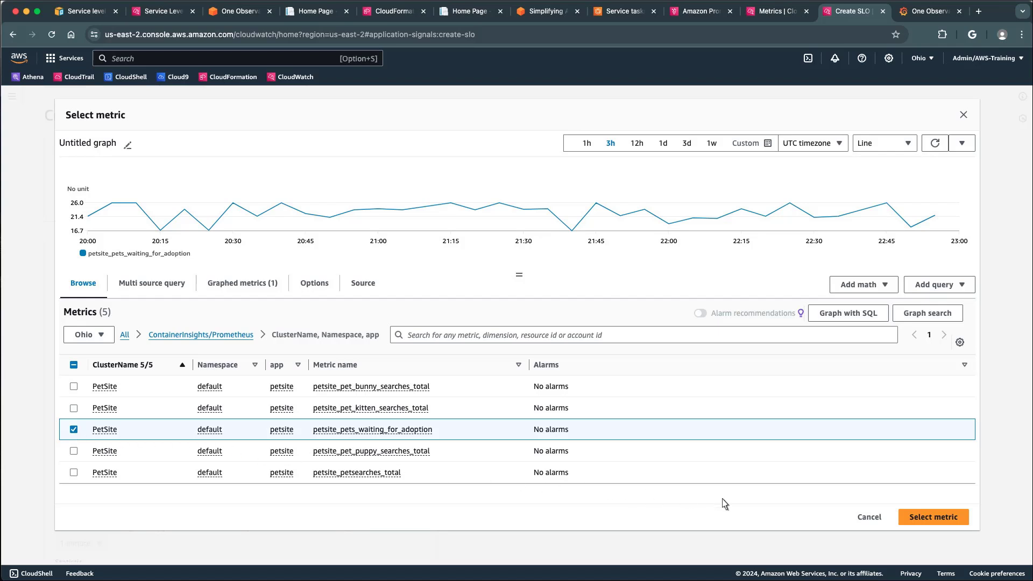
click(934, 517)
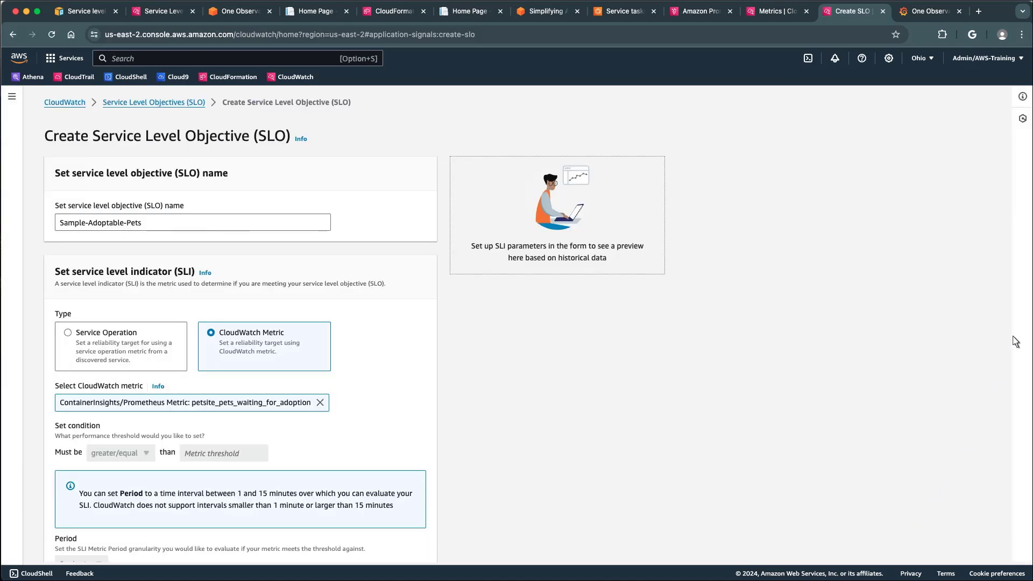
scroll(down, 3)
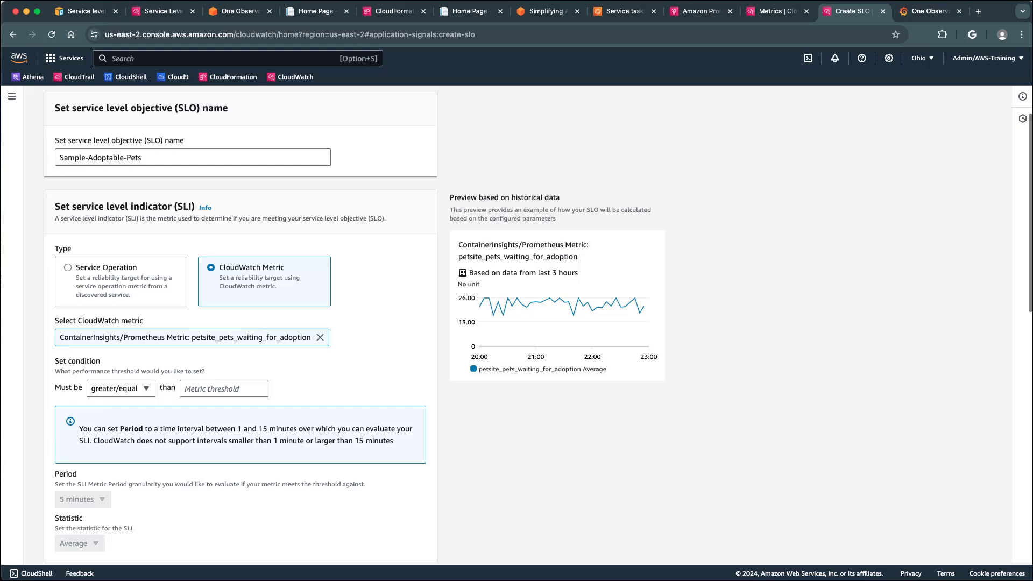
mouse_move(249, 389)
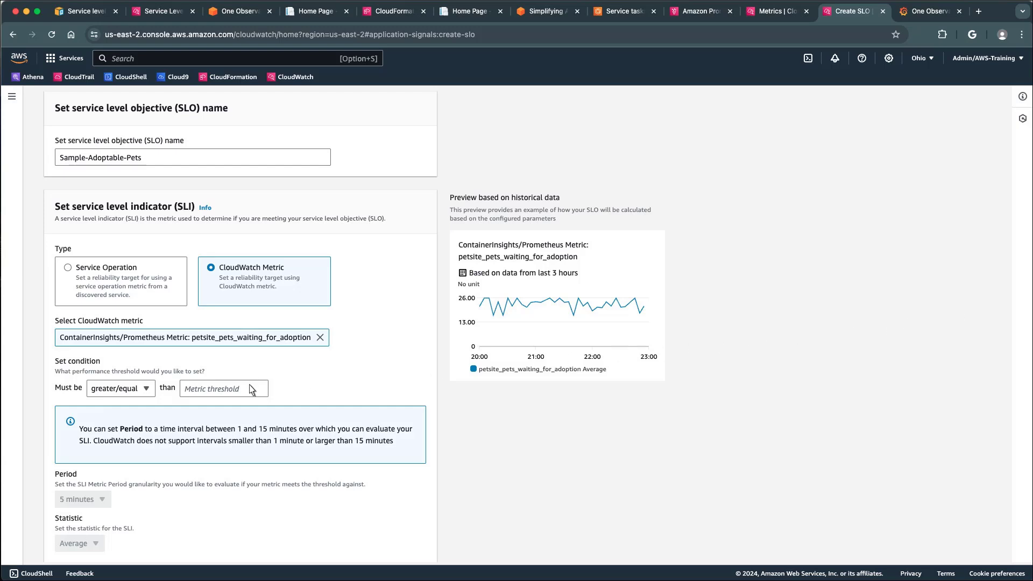
text(20)
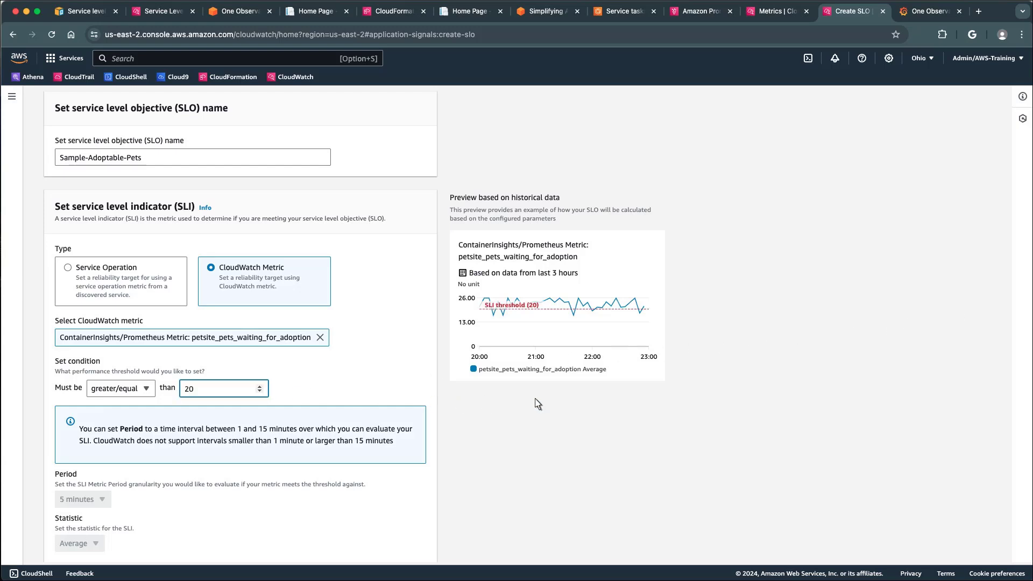
scroll(down, 3)
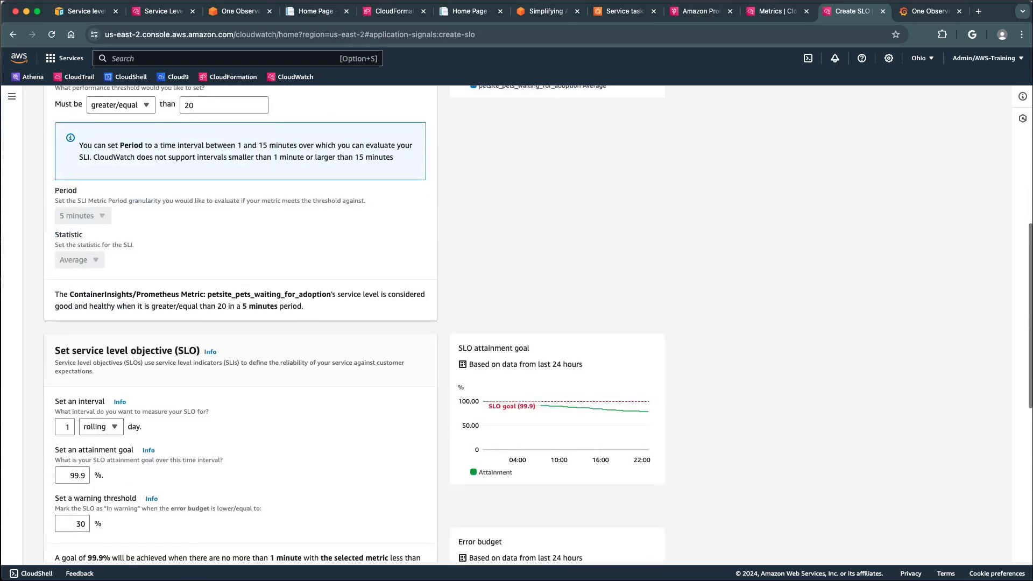
mouse_move(122, 437)
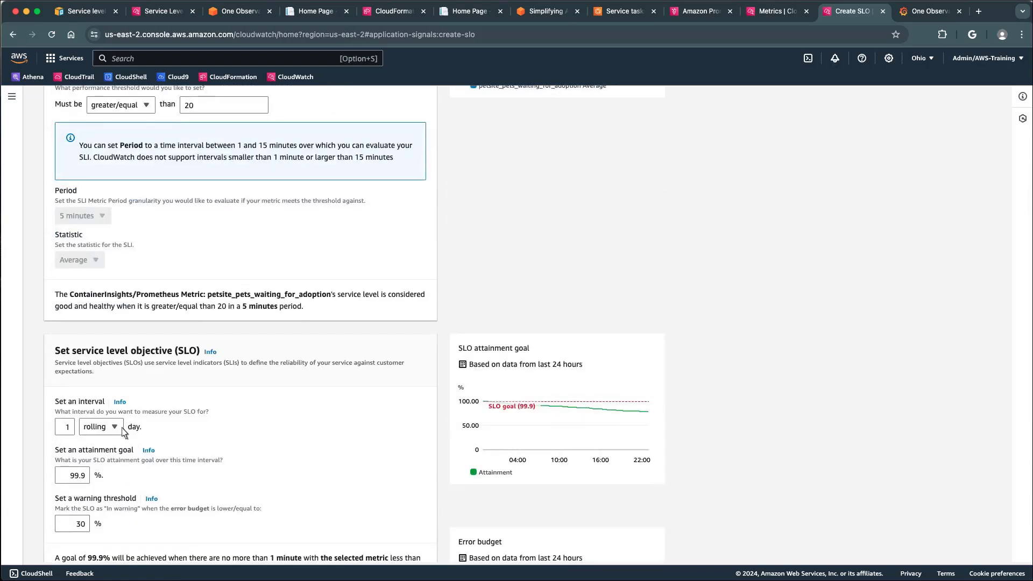
Keep a 1-day rolling interval and set the attainment goal to 50%.
click(101, 426)
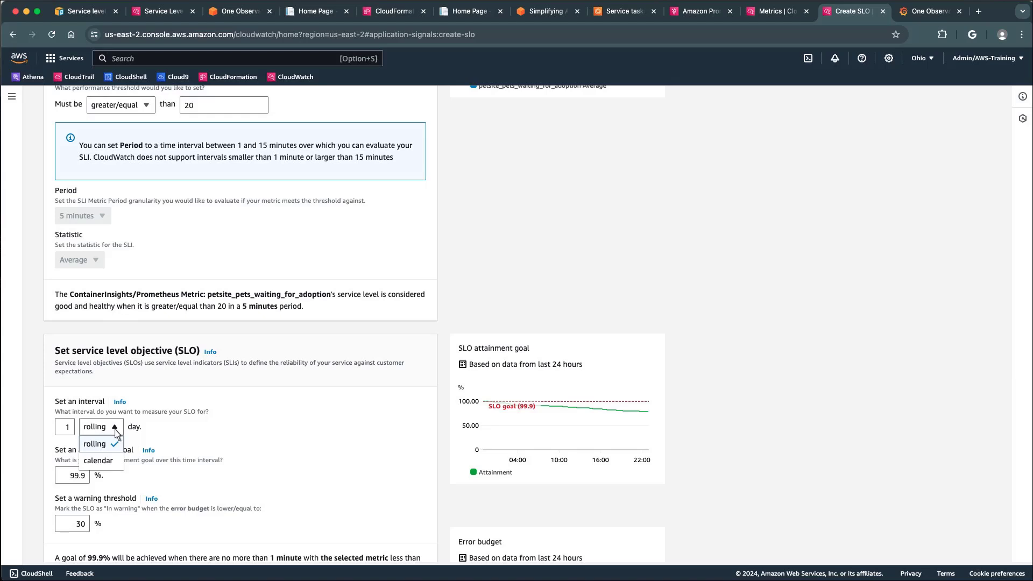
click(94, 444)
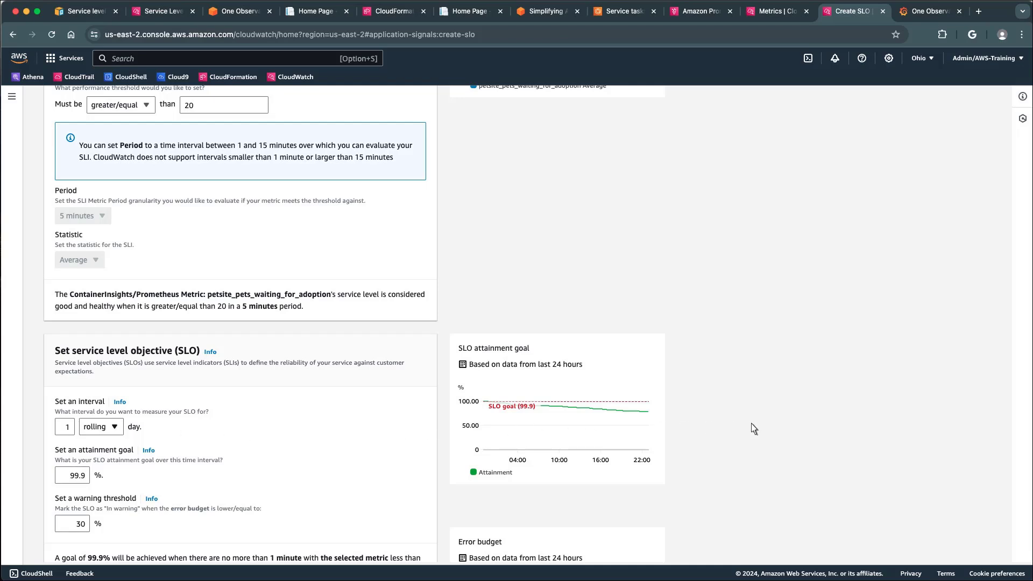
scroll(down, 3)
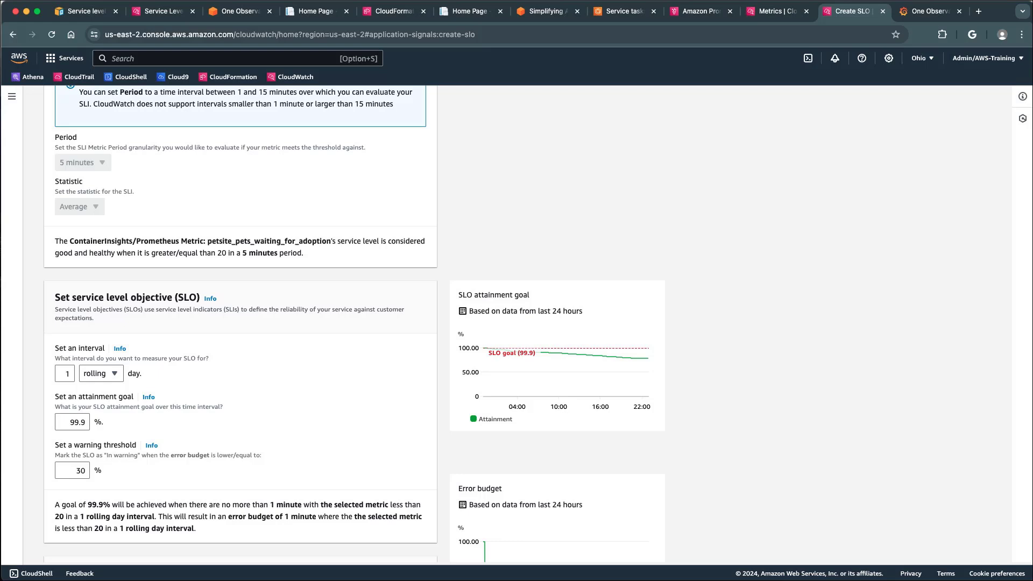
mouse_move(324, 427)
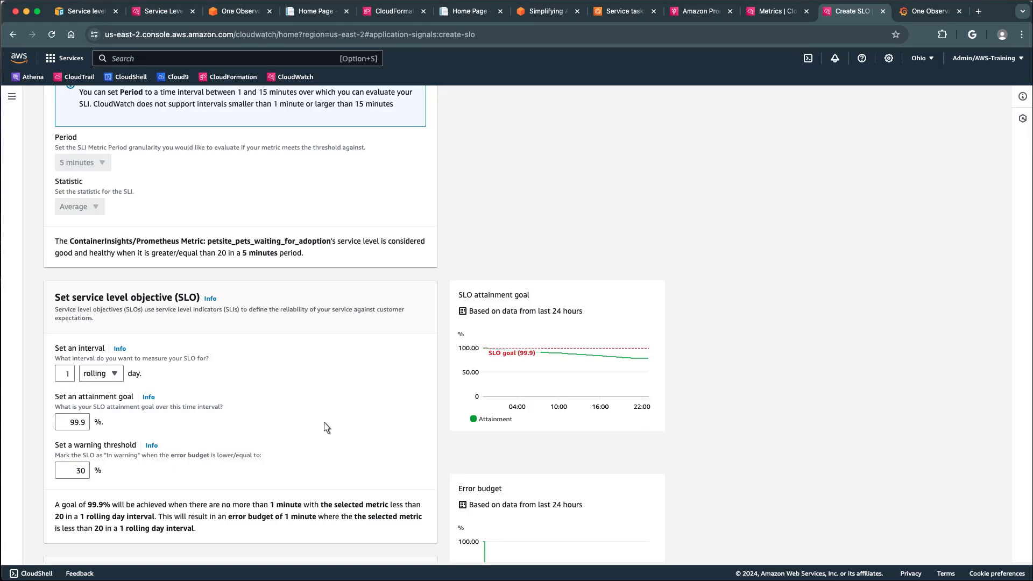
text(50)
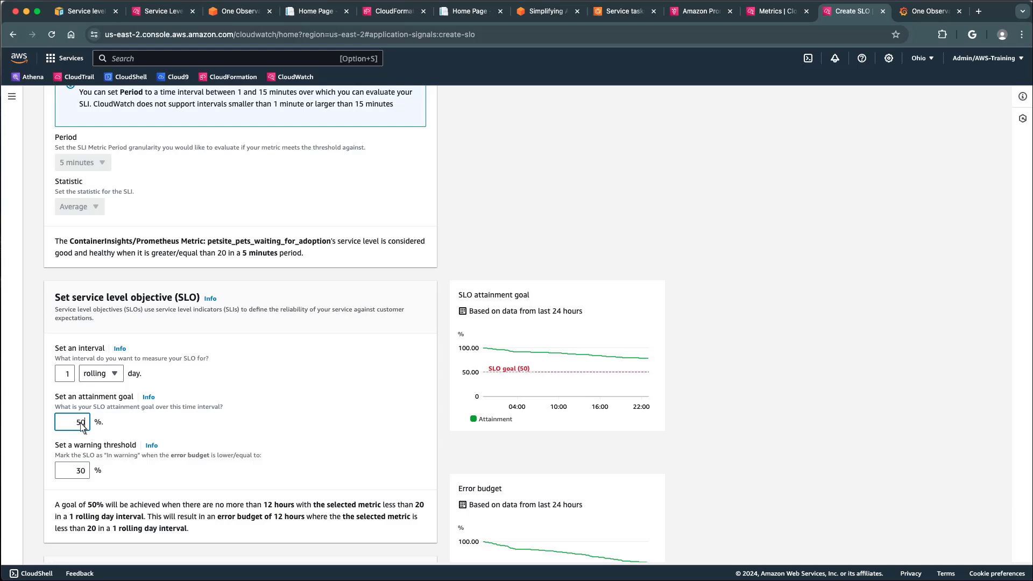
Set the warning threshold to 60%.
scroll(down, 3)
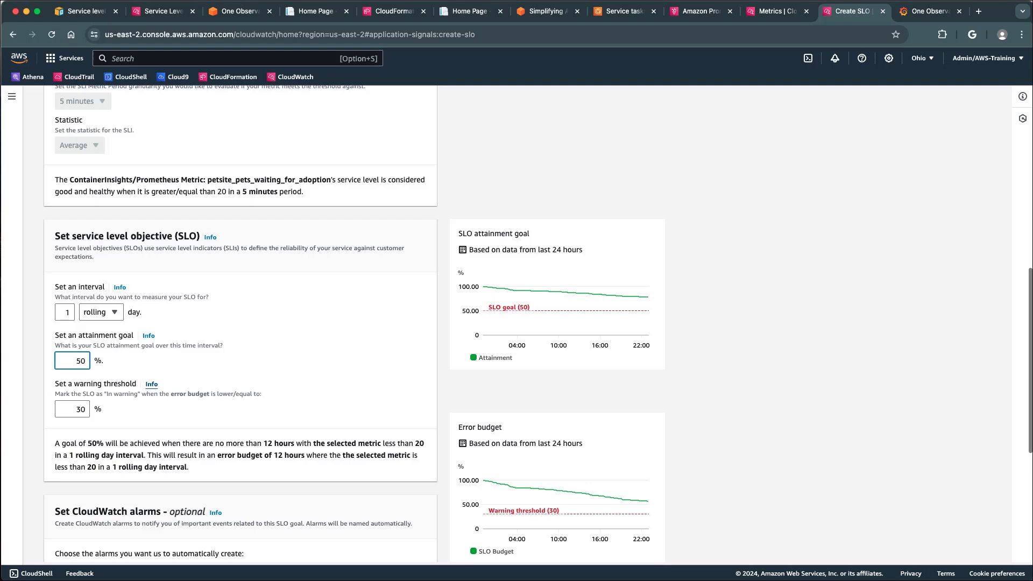
click(72, 409)
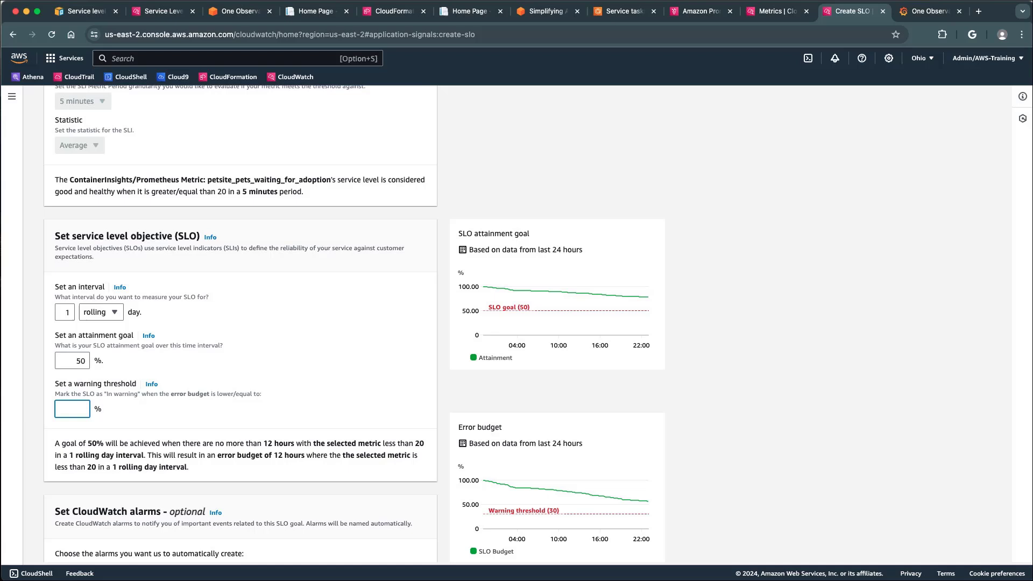
text(60)
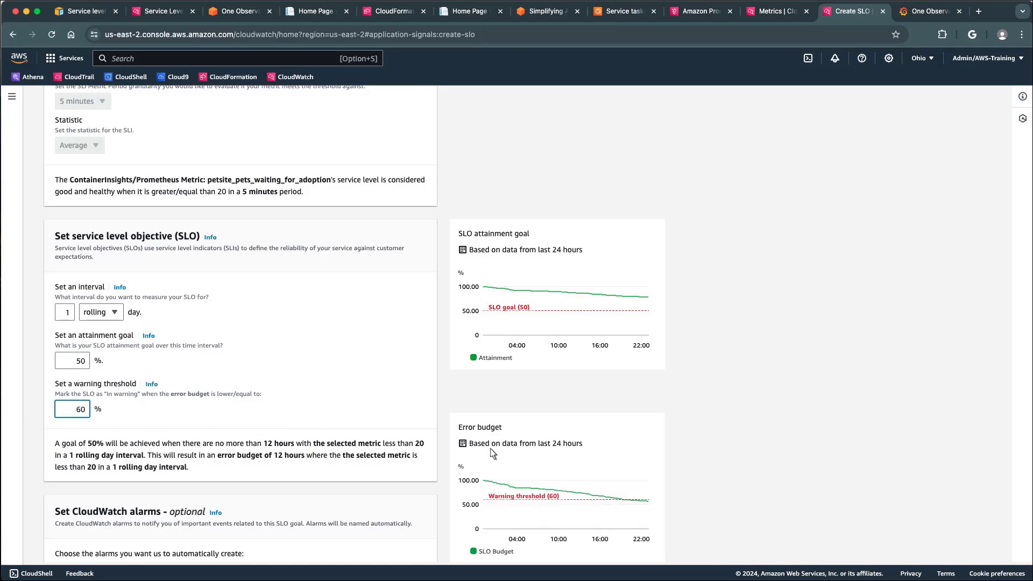
scroll(down, 3)
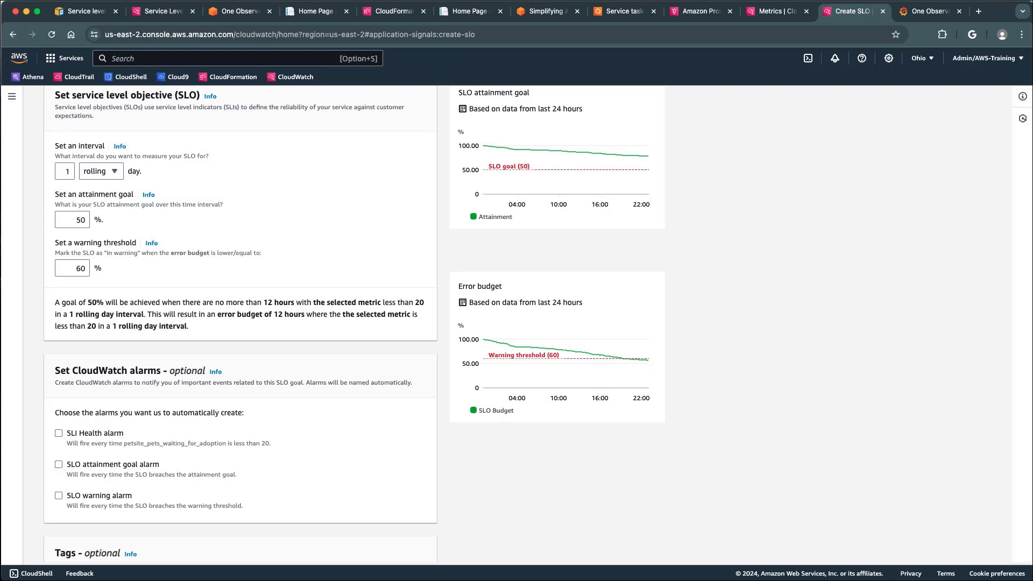
mouse_move(612, 491)
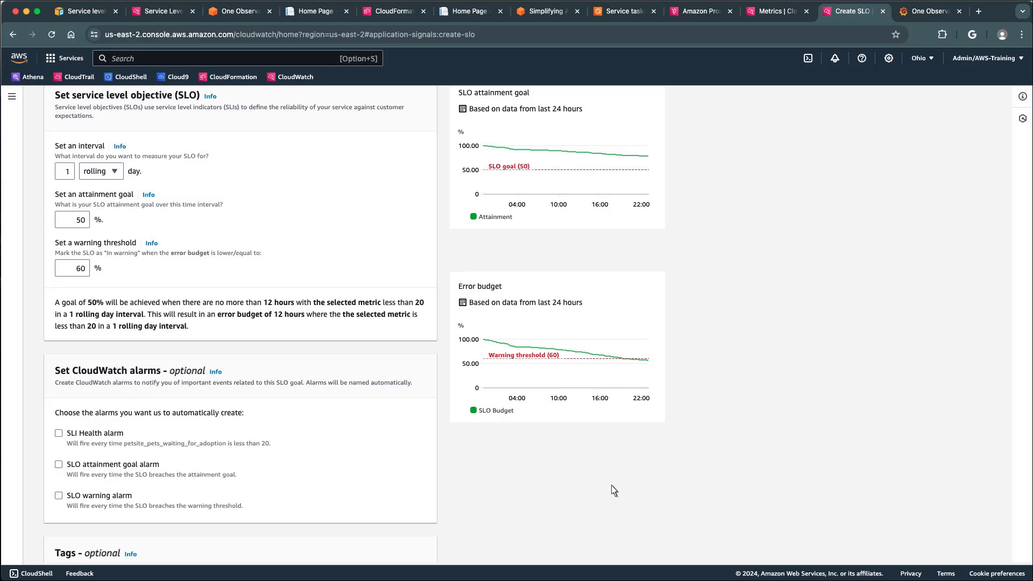
click(58, 465)
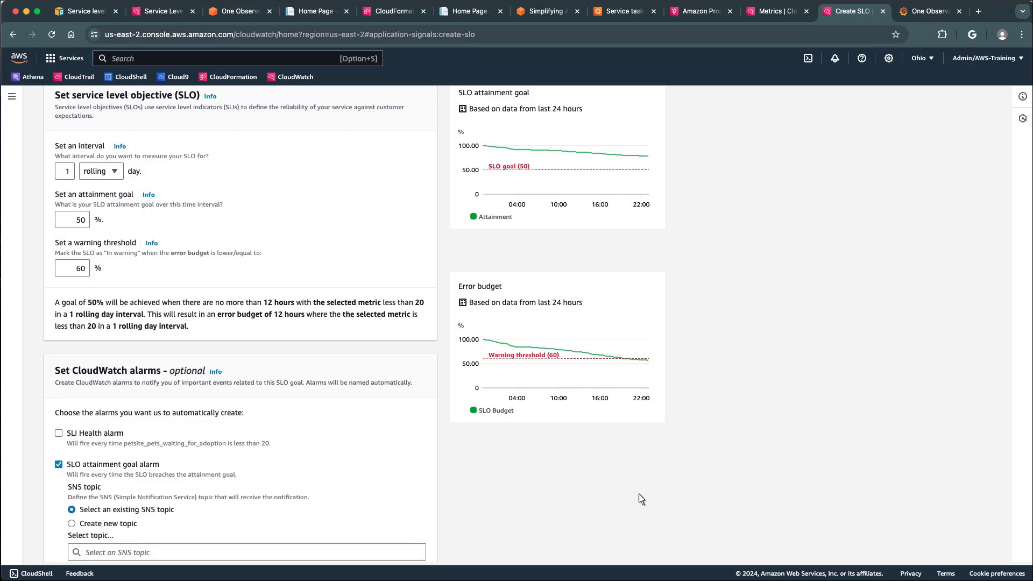
scroll(down, 3)
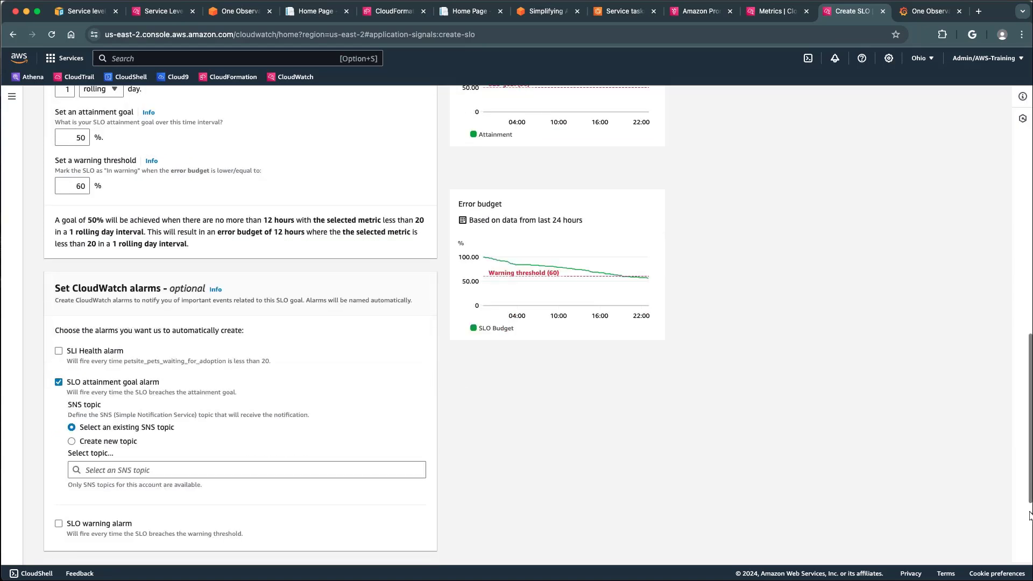
click(71, 441)
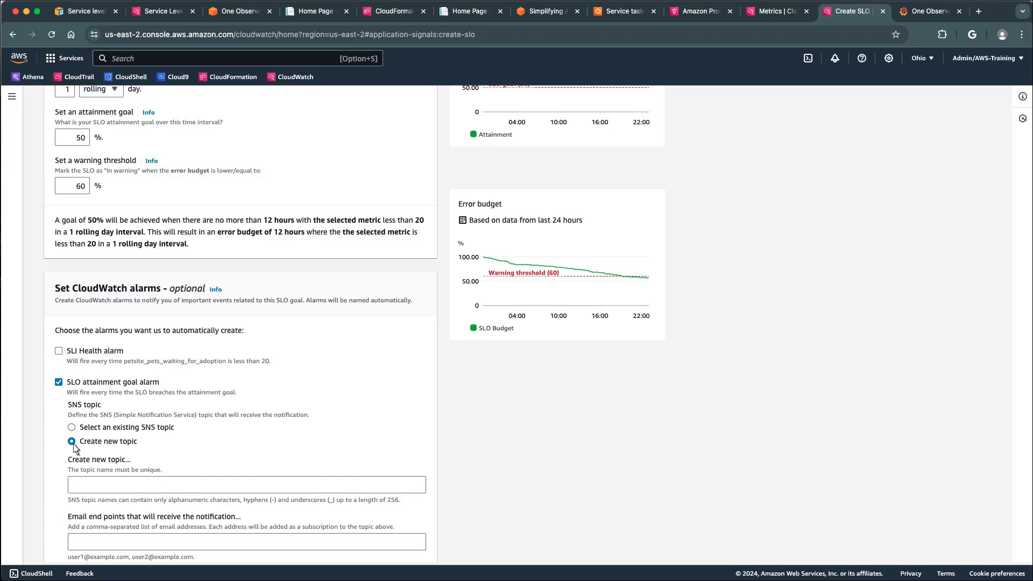
text(slo-breach-topic)
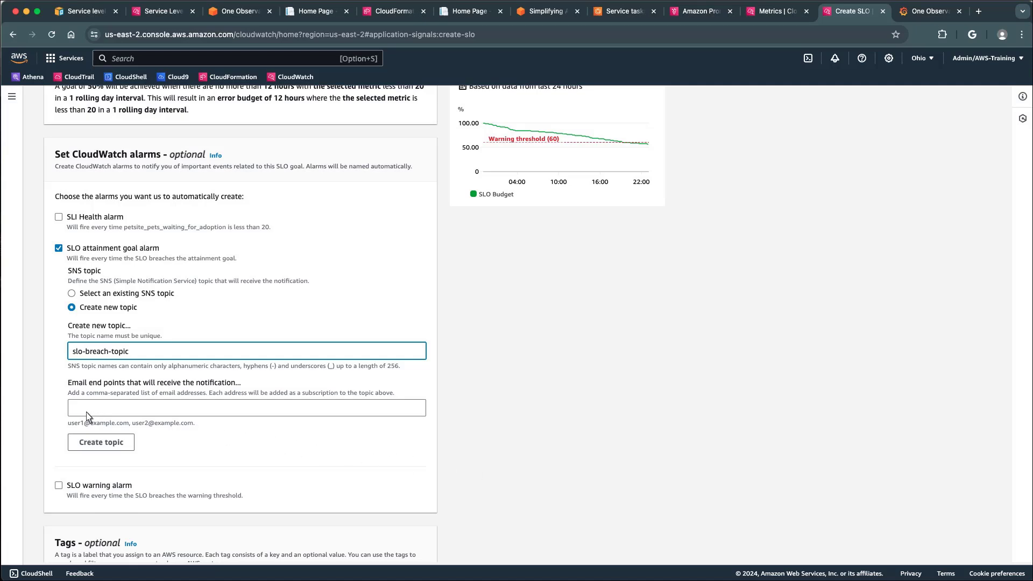
text(awstraining@example.com)
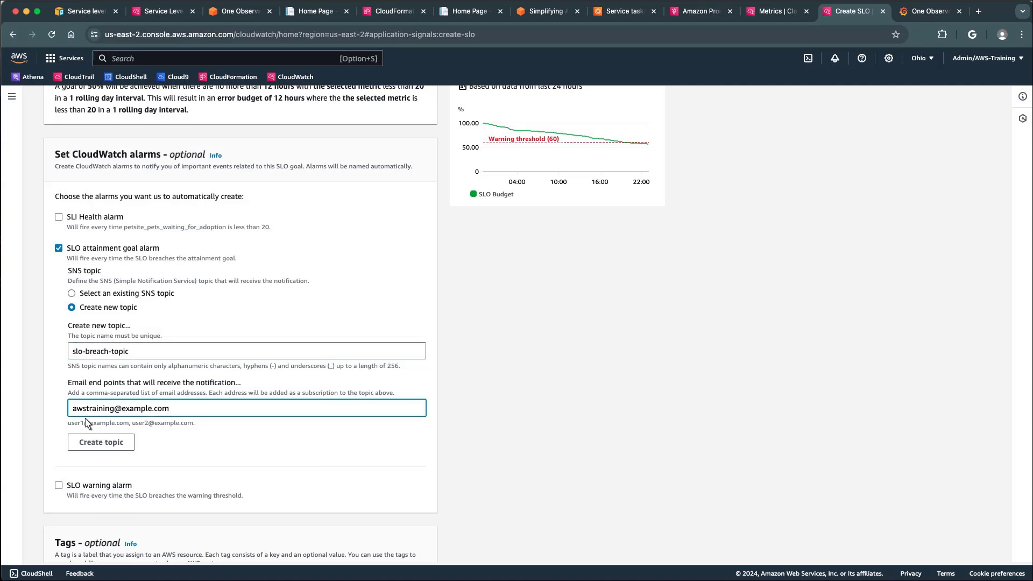
click(101, 442)
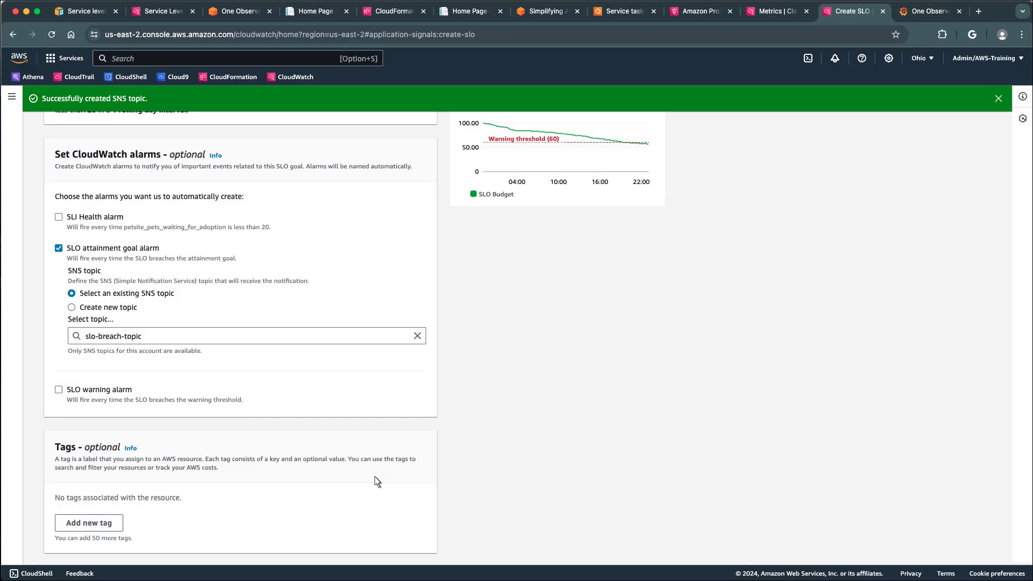
scroll(down, 3)
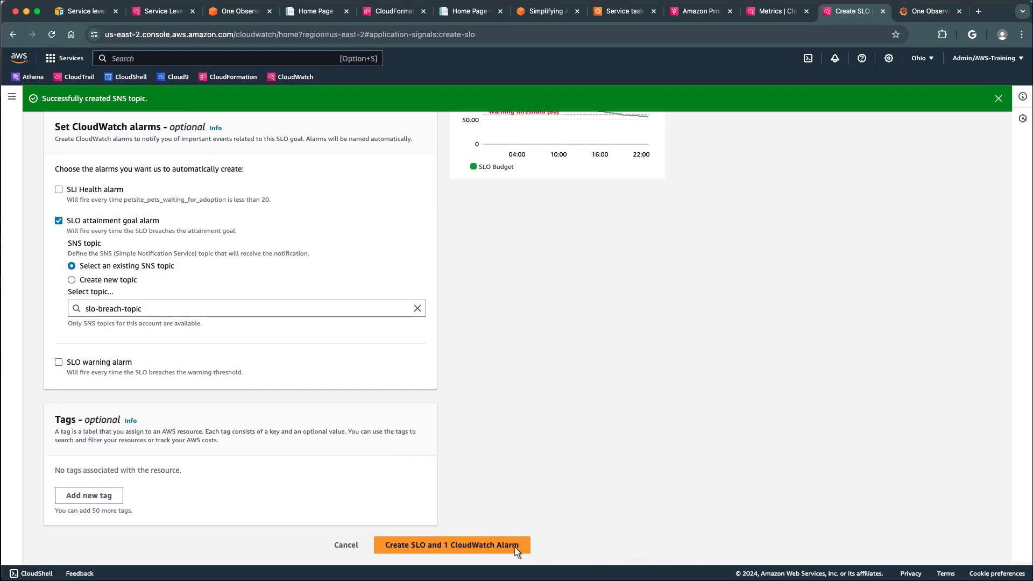
Create the SLO with its alarm, then review the Demo-Adoption-Pets and Test-Adoption-Pets SLO details.
click(452, 544)
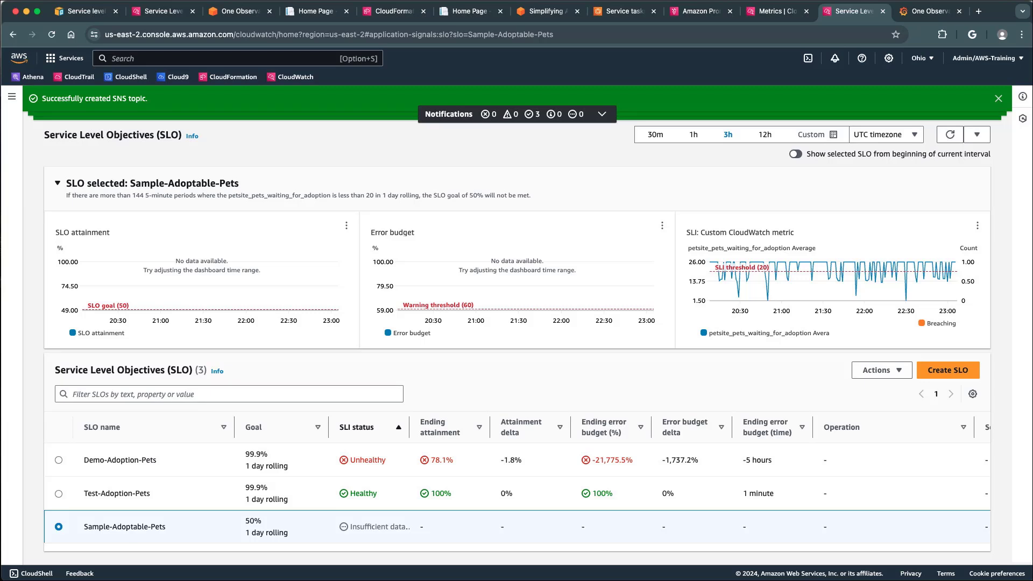
mouse_move(496, 548)
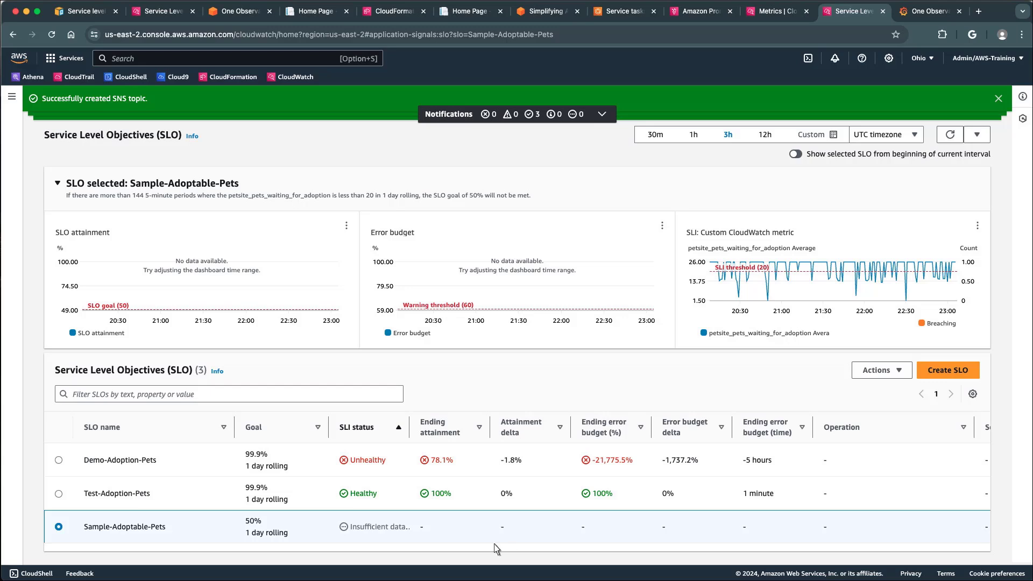
click(58, 459)
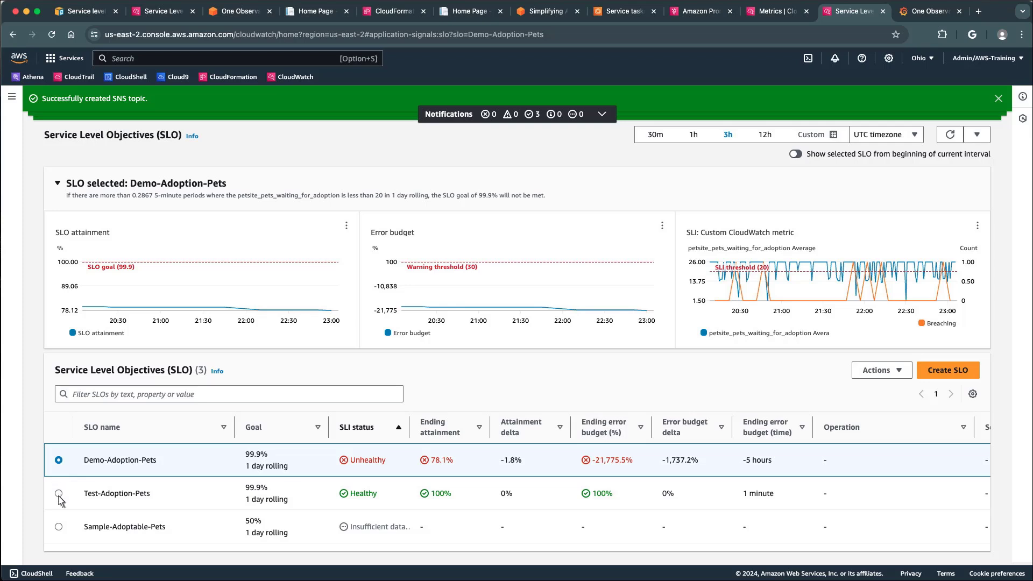
click(58, 493)
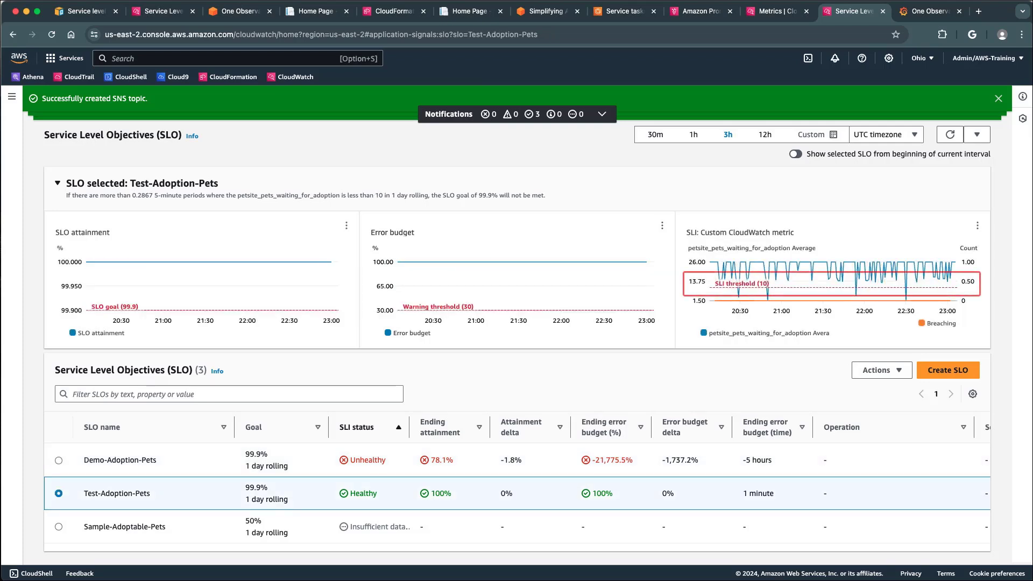